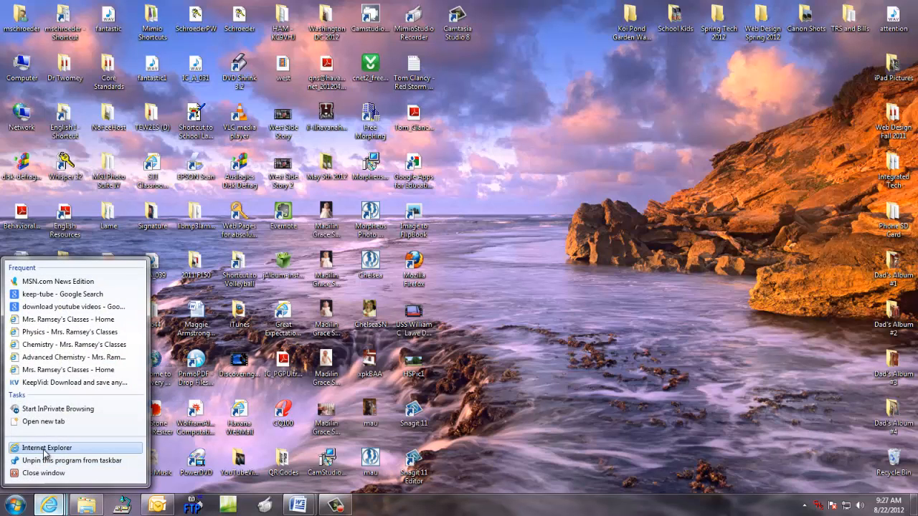
Launch Internet Explorer from the taskbar jump list
click(48, 448)
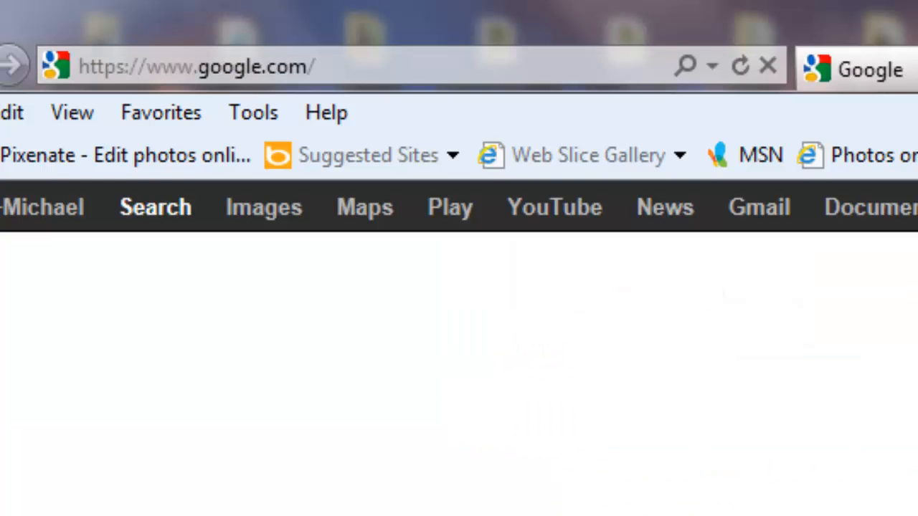
Search Google for 'havana high school' using the autocomplete suggestion
text(hava)
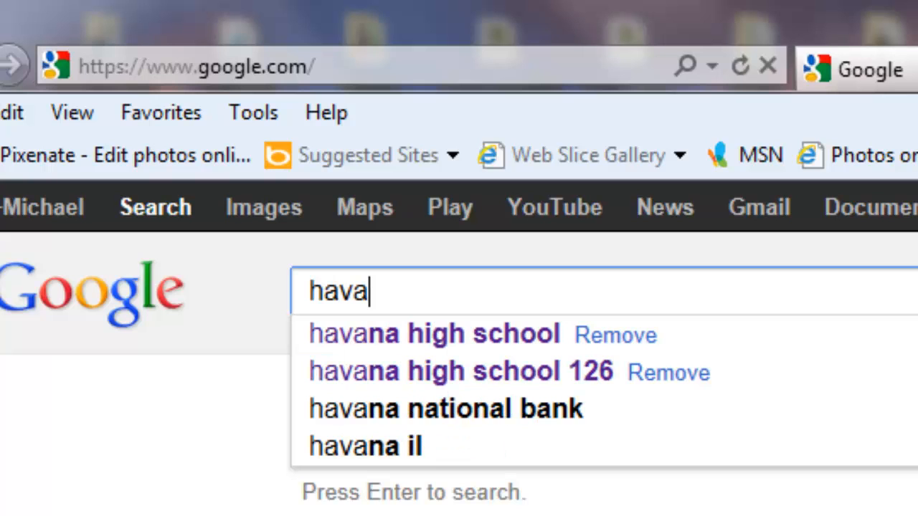
mouse_move(431, 348)
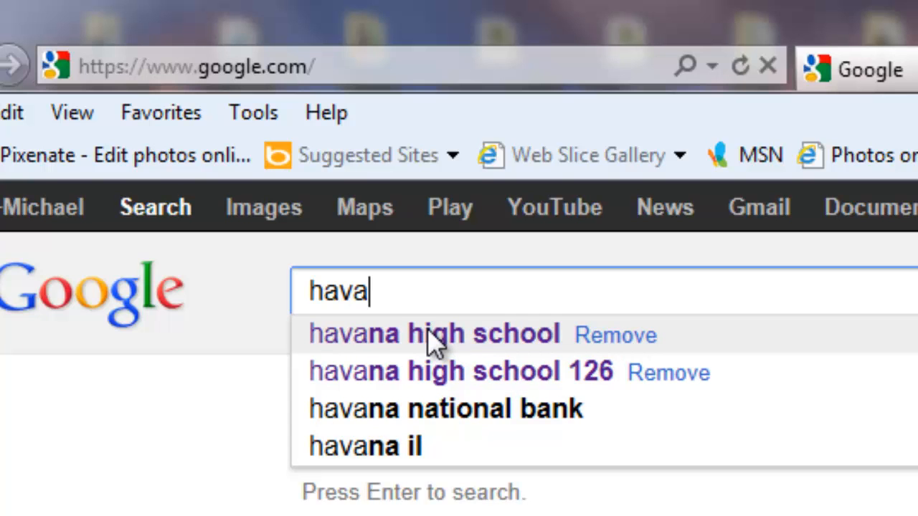
click(435, 334)
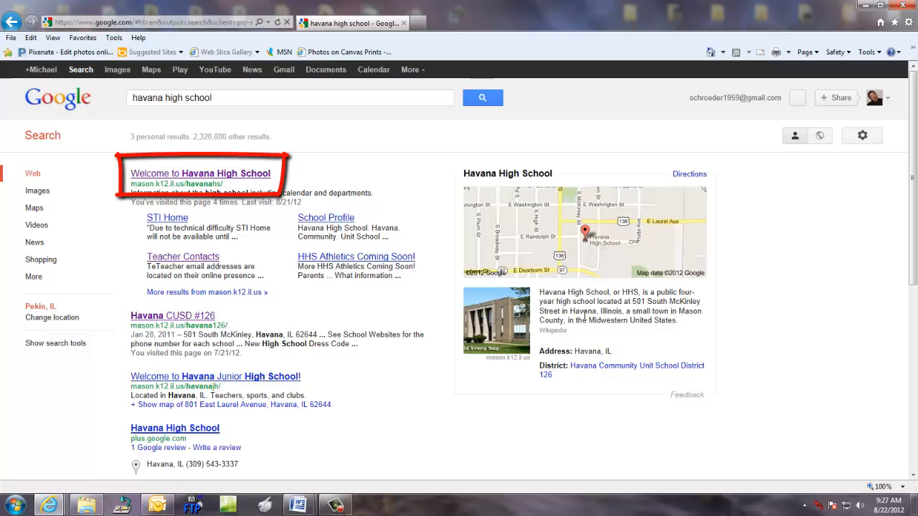
mouse_move(439, 212)
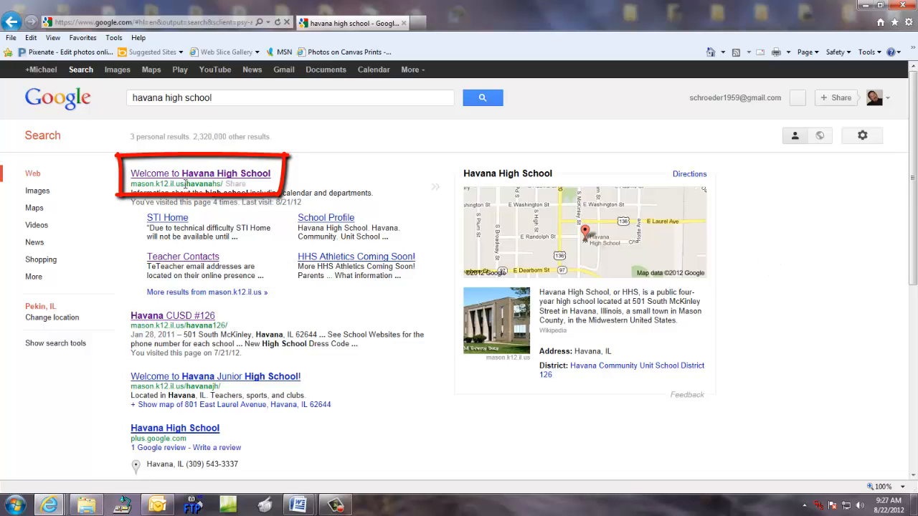
Open the 'Welcome to Havana High School' result, then its Teacher Contacts page
click(200, 173)
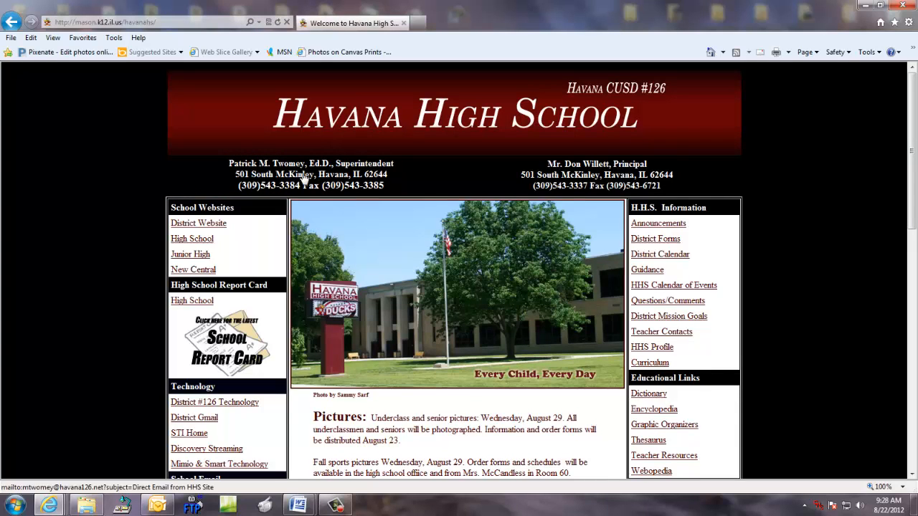
mouse_move(811, 185)
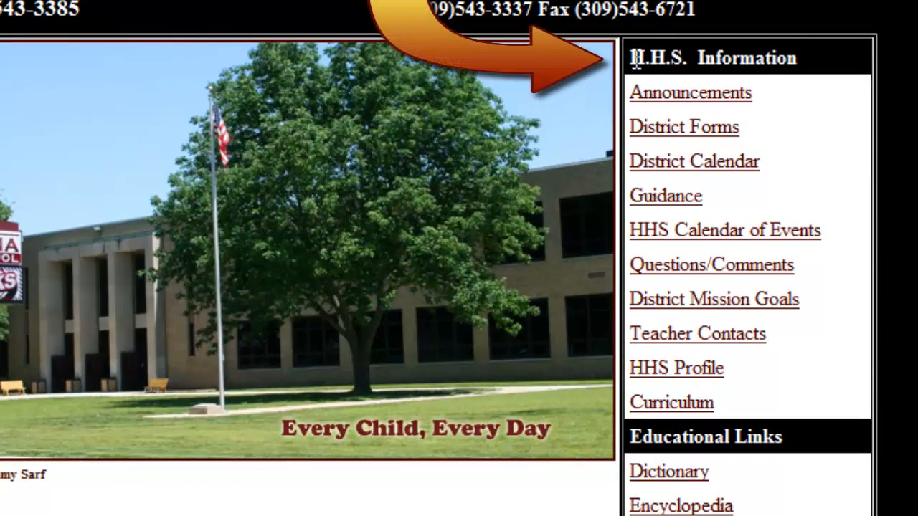
mouse_move(754, 63)
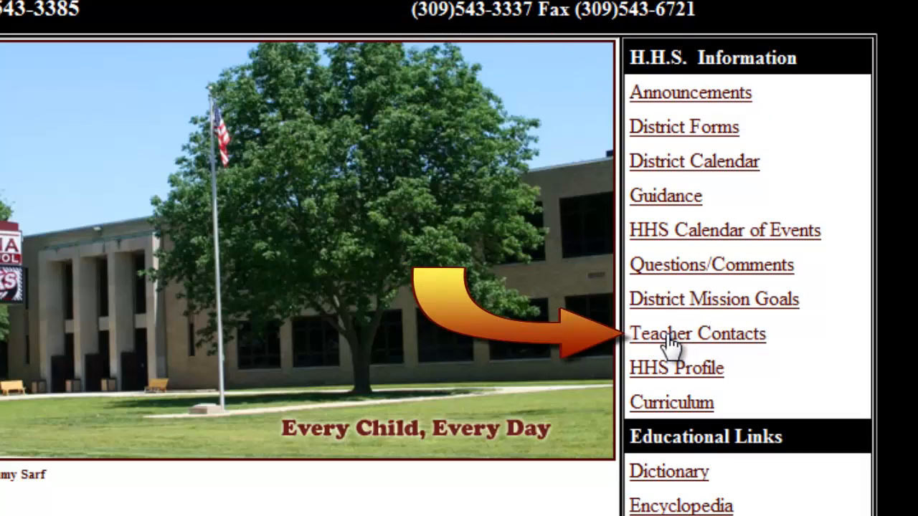
click(698, 334)
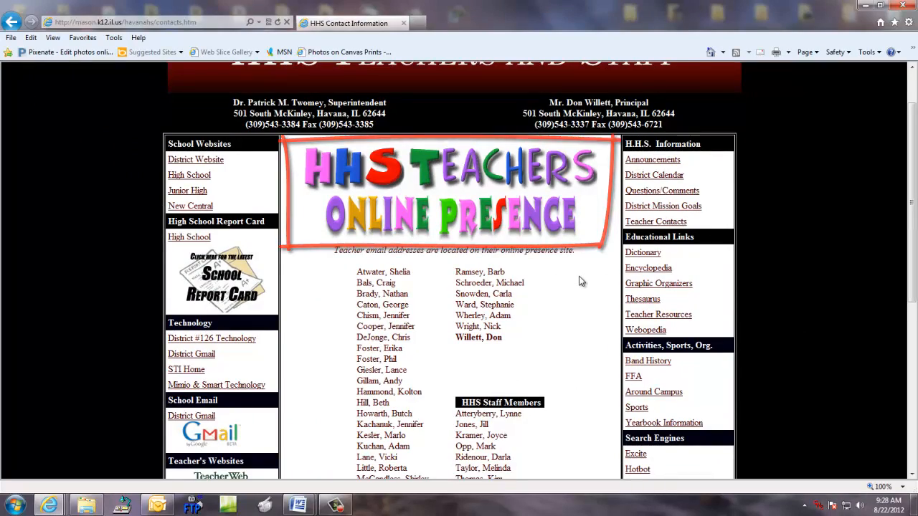
scroll(down, 3)
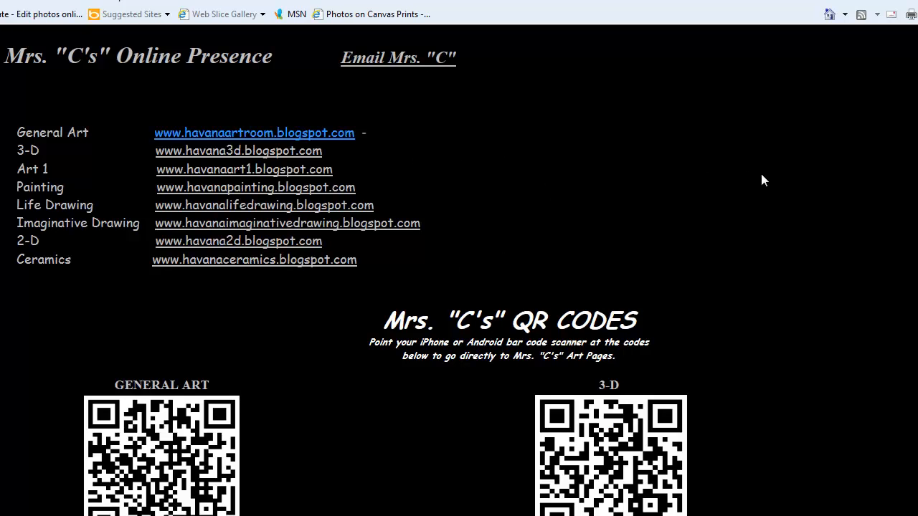
scroll(down, 3)
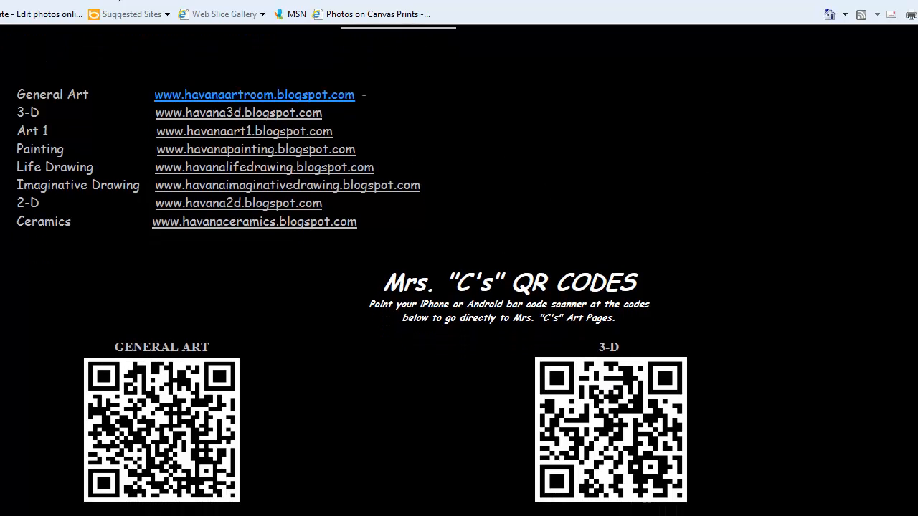
scroll(down, 3)
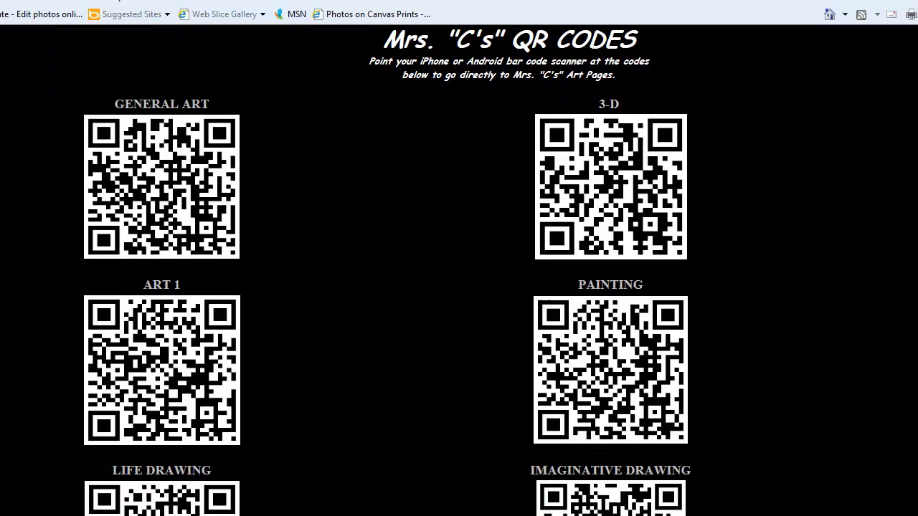
scroll(down, 3)
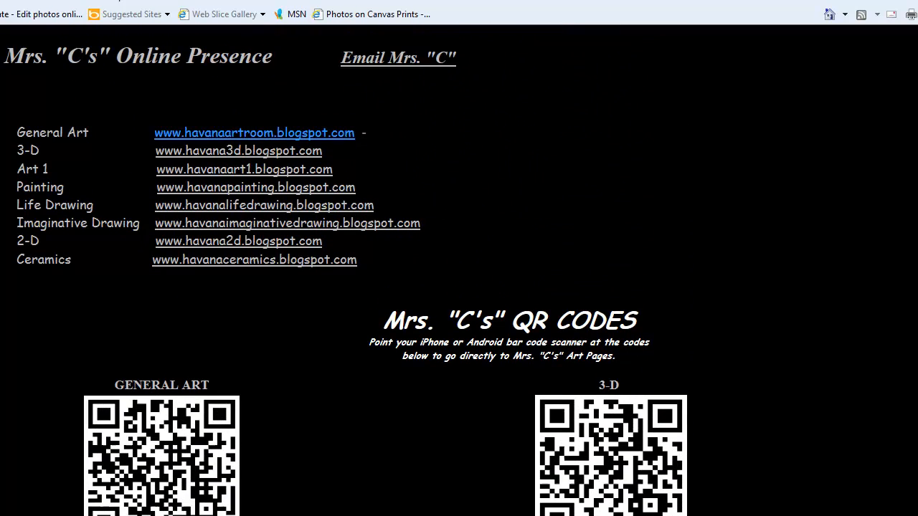
mouse_move(206, 138)
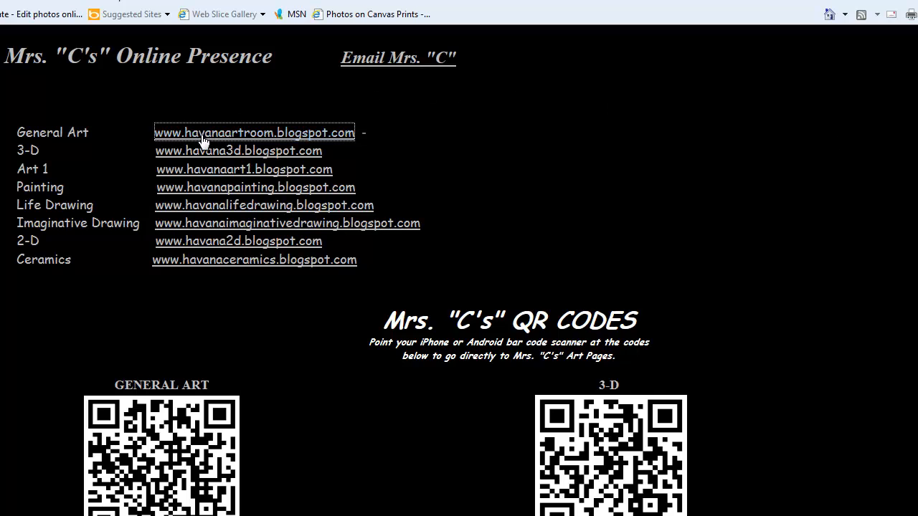
click(253, 133)
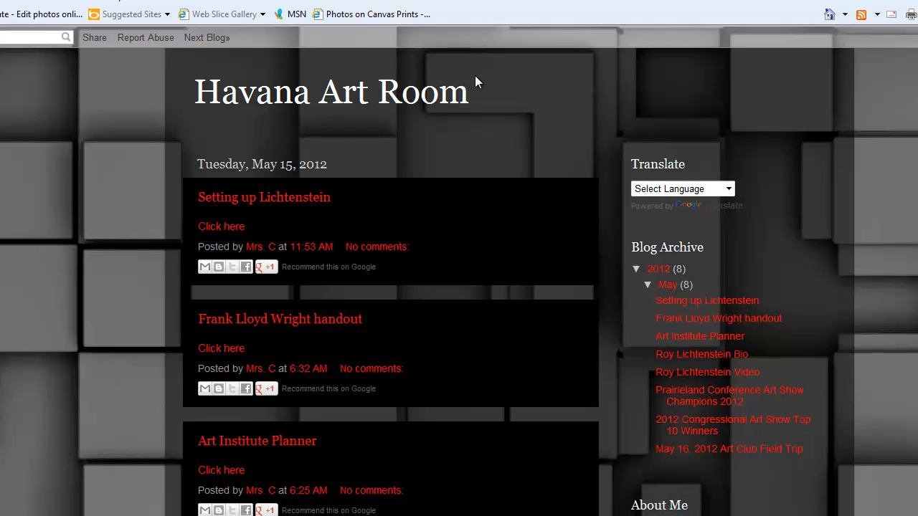
Open Mr. DeJonge's English III and IV blog from the Online Presence list
click(347, 23)
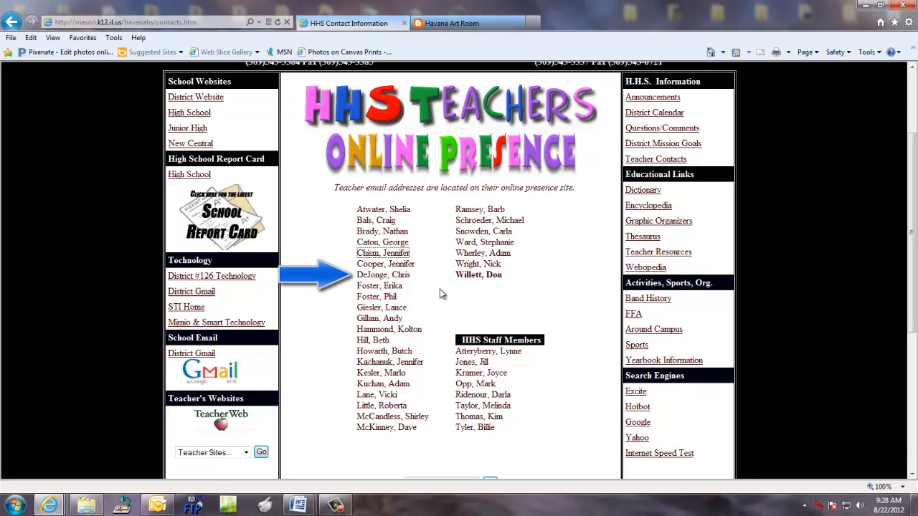
click(380, 274)
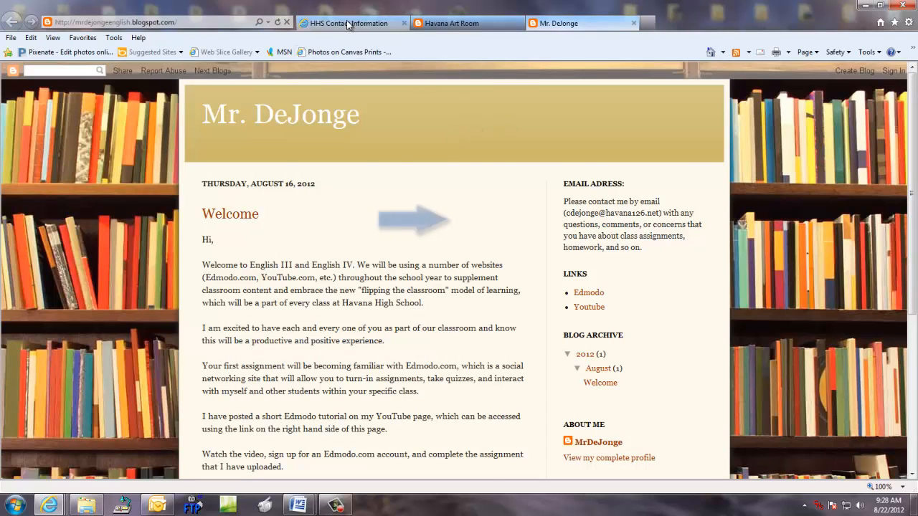
Open Mr. Schroeder's English I blog, then return to the Online Presence list
click(348, 23)
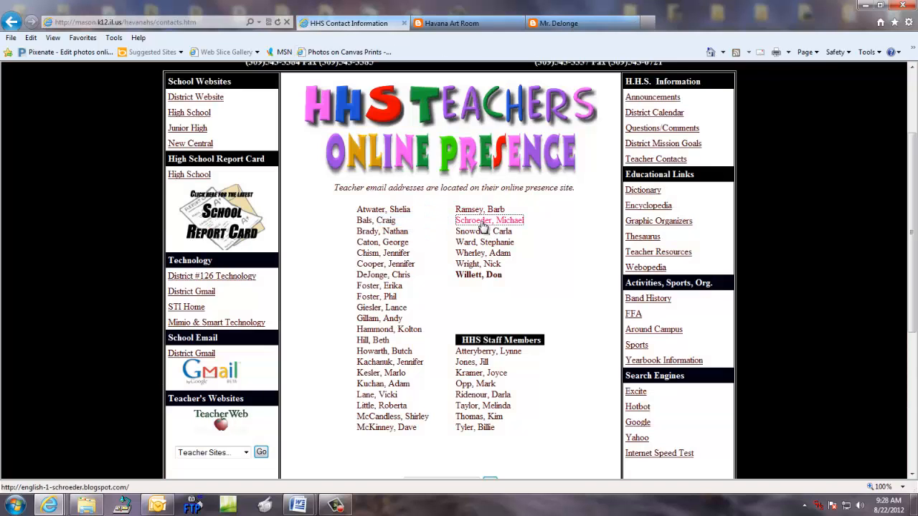
click(489, 220)
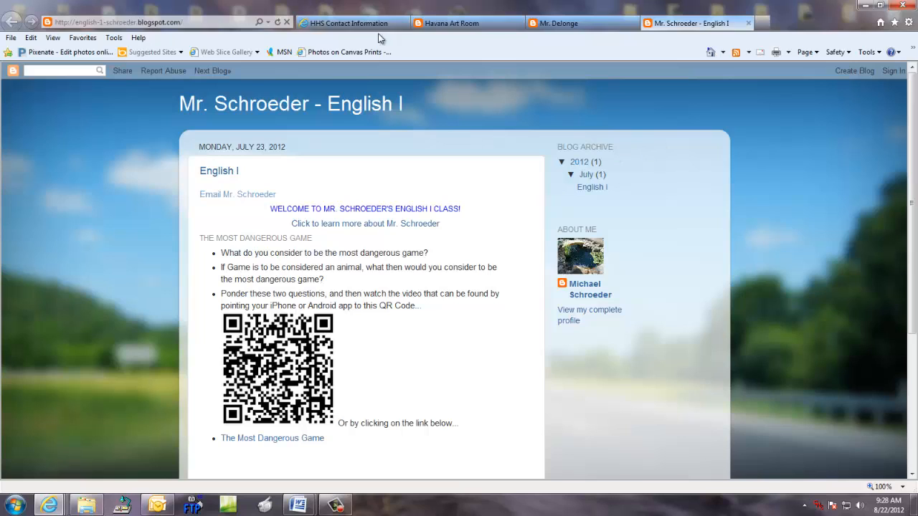
mouse_move(356, 23)
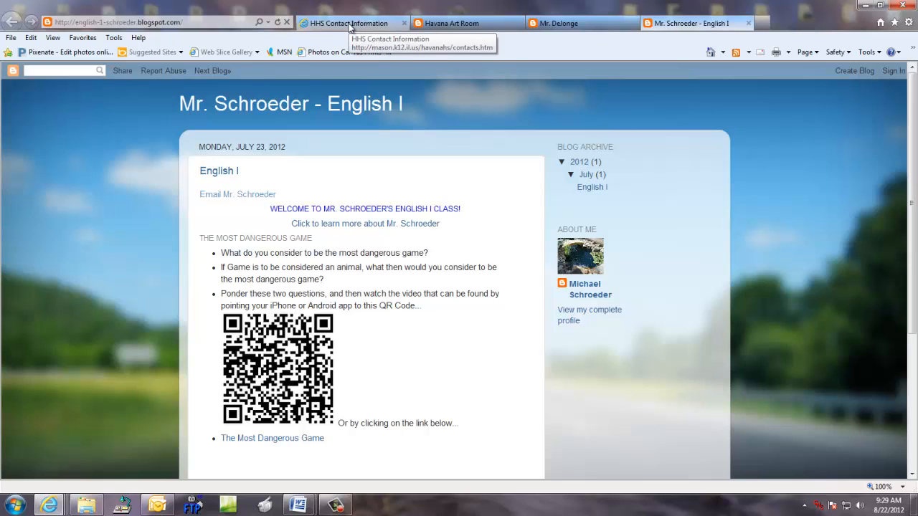
click(349, 23)
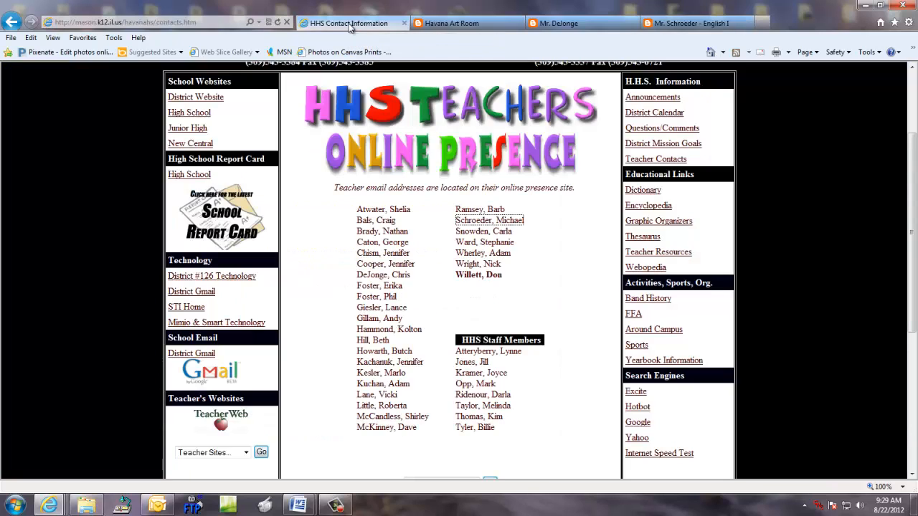